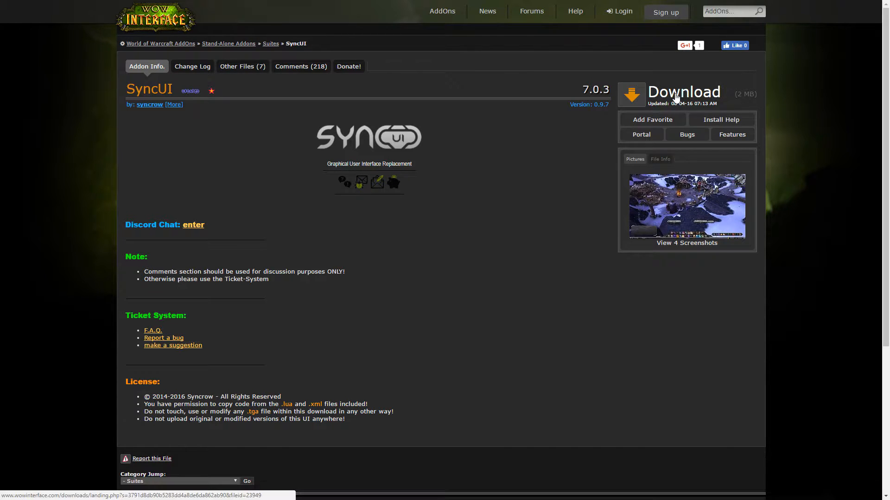
Download the SyncUI 0.9.7 addon zip from its WoWInterface page
click(684, 91)
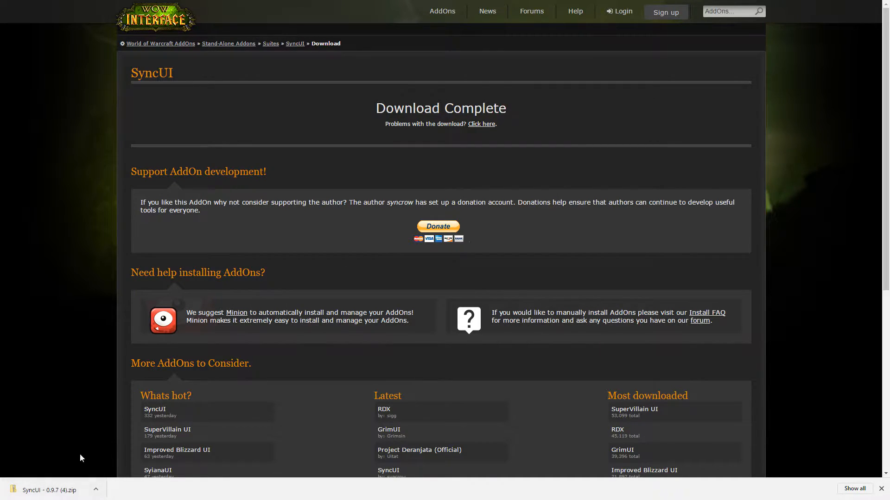
mouse_move(69, 492)
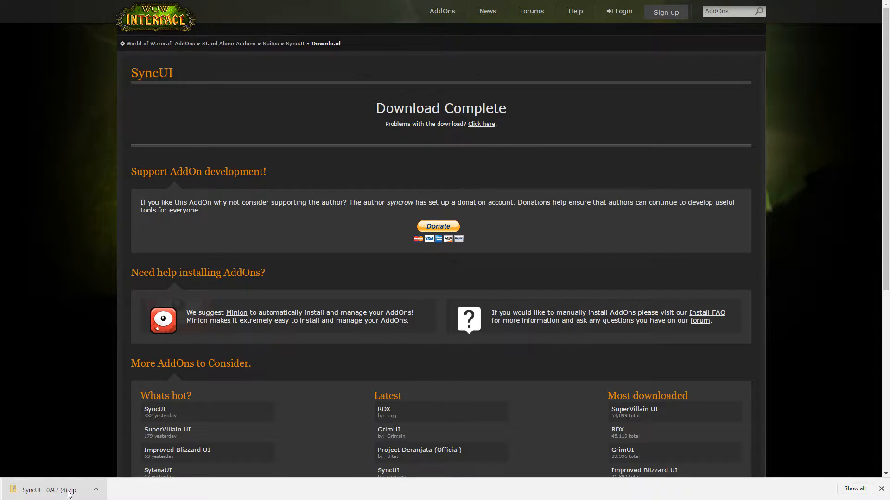
mouse_move(293, 461)
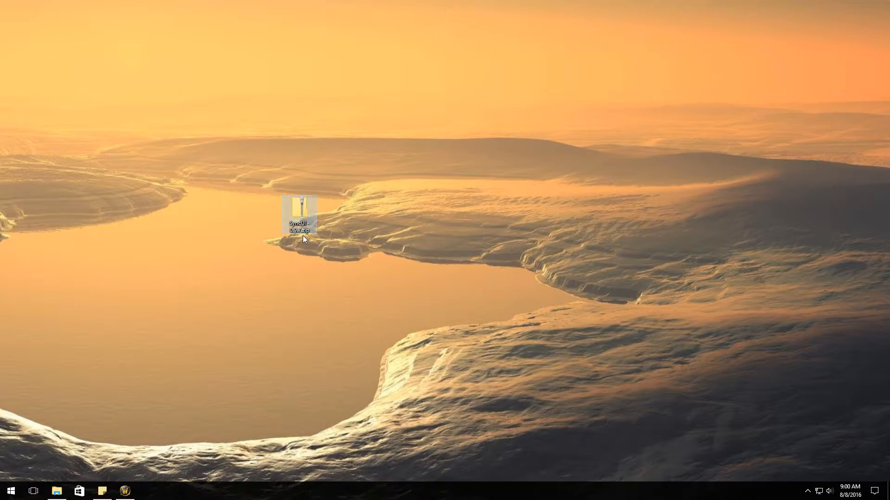
Drag the SyncUI zip icon into the top-left corner of the desktop
drag(299, 215, 193, 214)
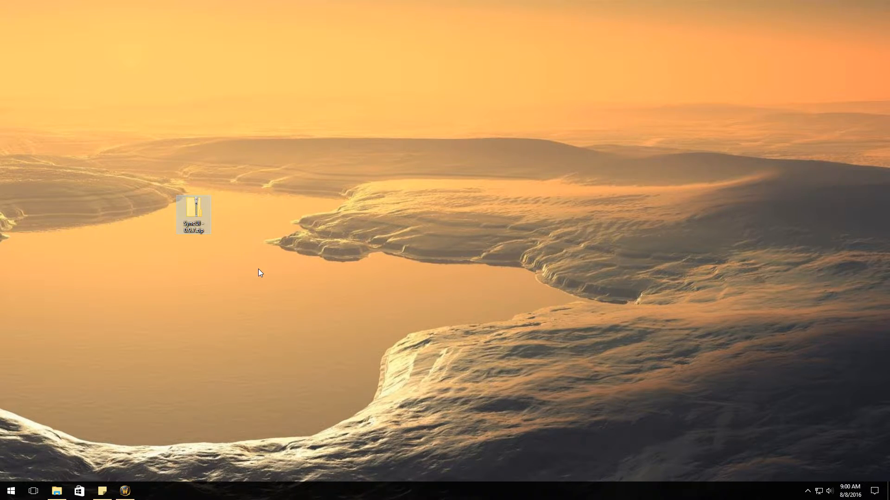
drag(193, 214, 87, 64)
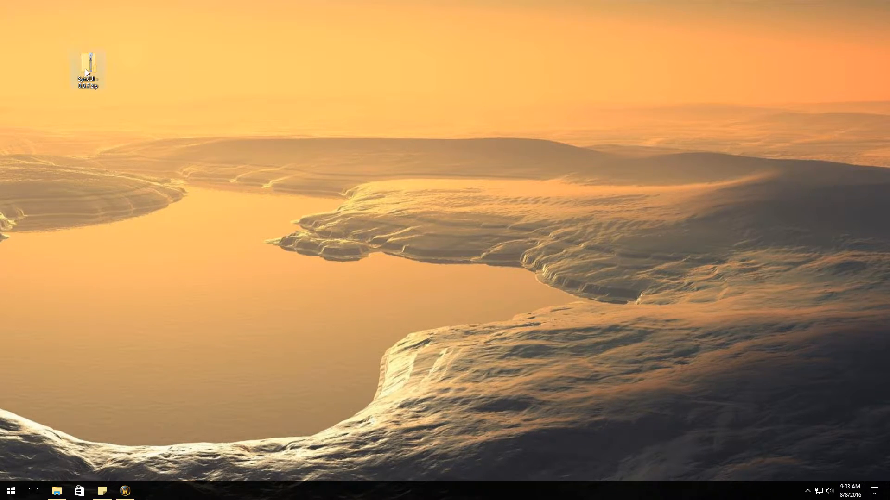
Start Extract All… on the SyncUI zip from its right-click menu
right_click(87, 70)
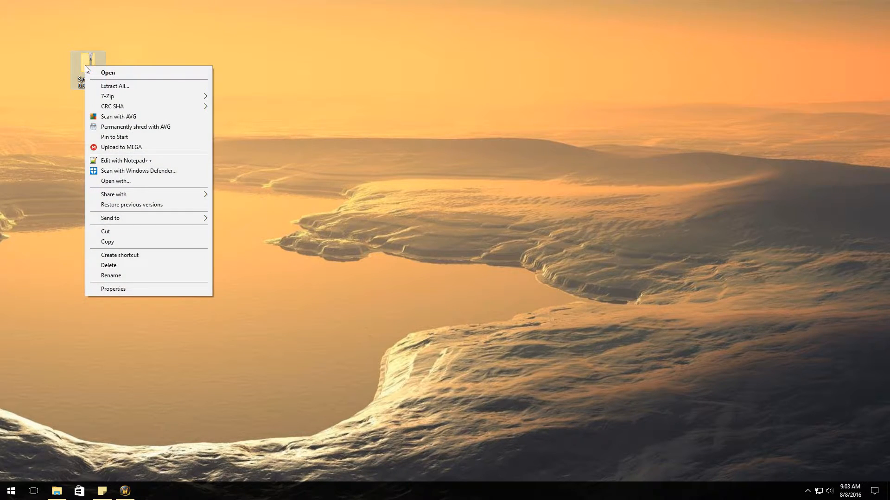
mouse_move(120, 88)
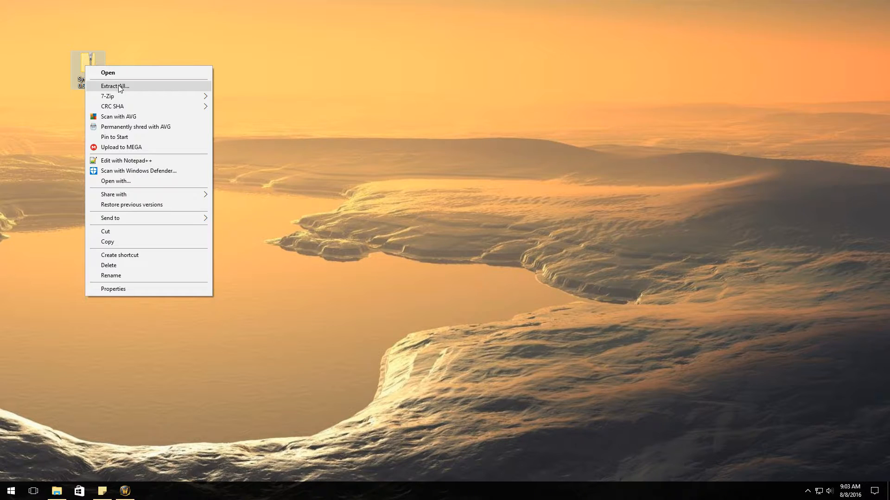
click(115, 86)
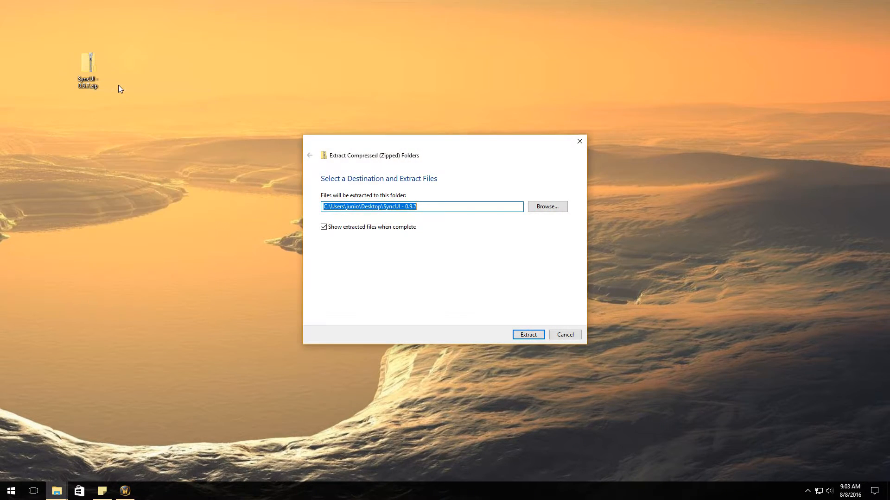
Browse from C: through Program Files (x86) and World of Warcraft into the Interface folder
click(547, 205)
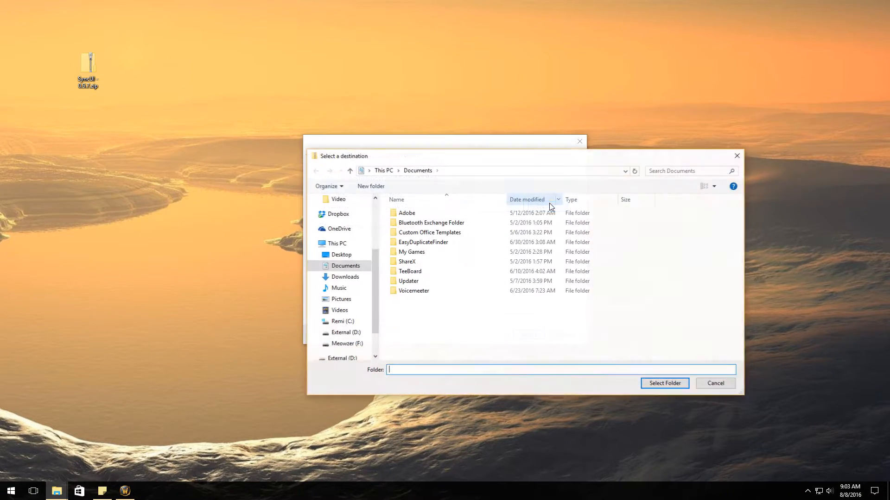
click(341, 322)
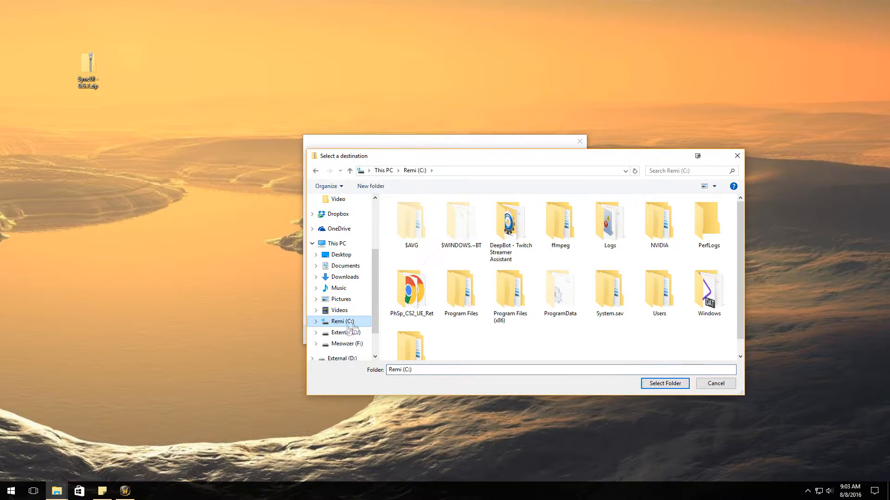
click(510, 287)
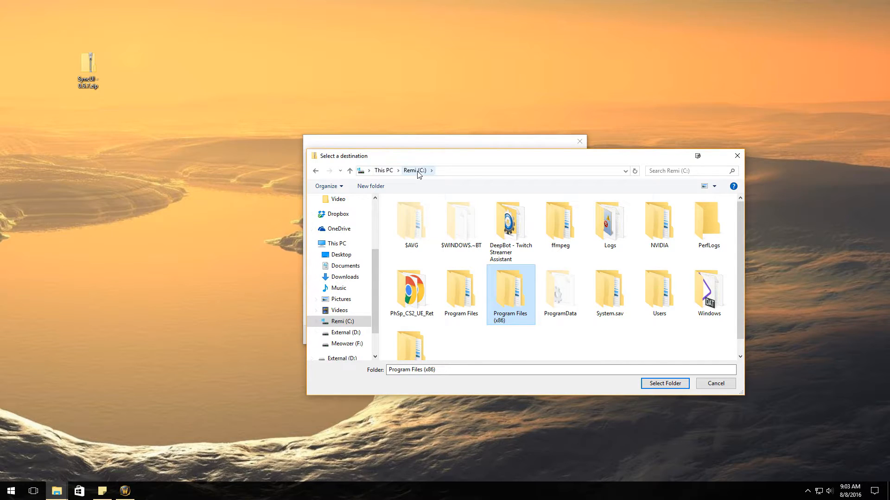
mouse_move(523, 317)
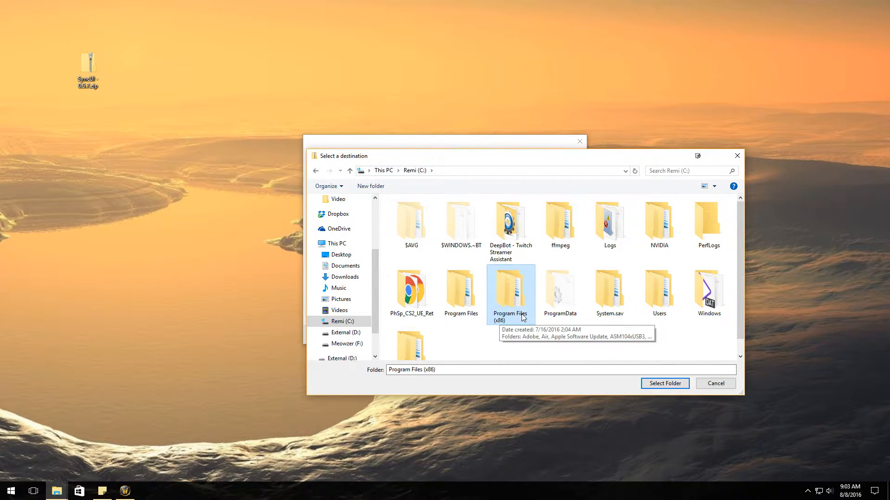
double_click(511, 287)
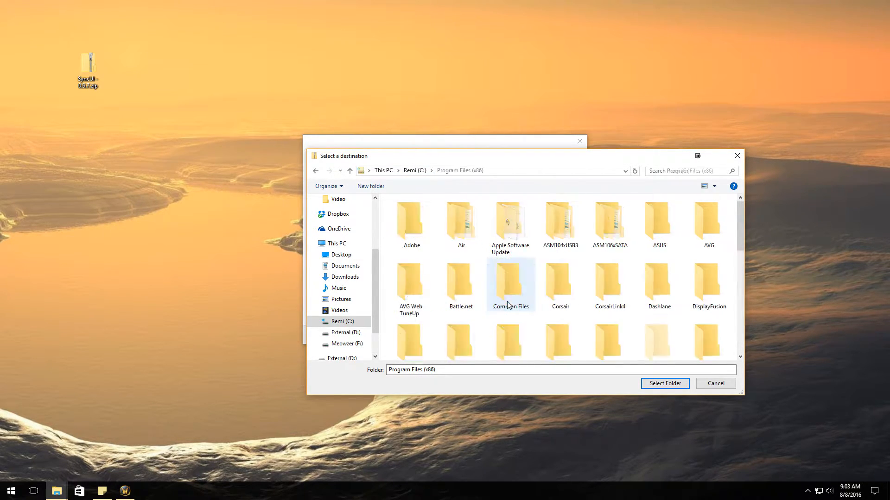
scroll(down, 3)
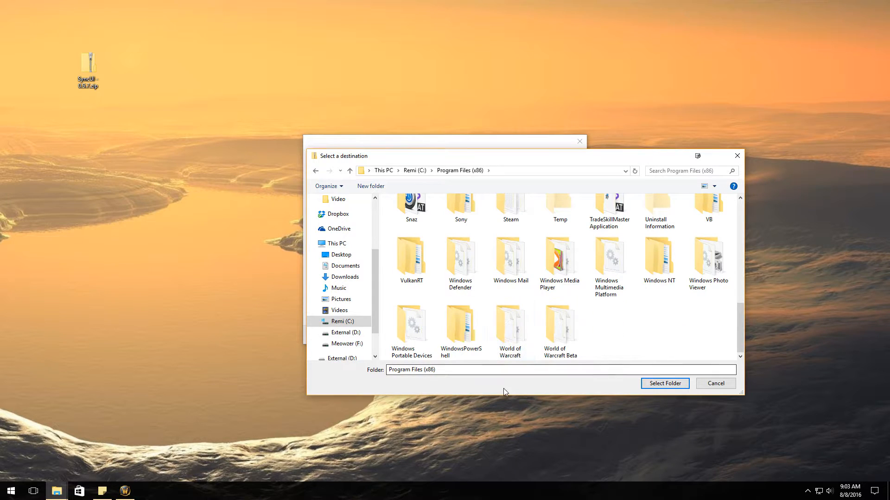
click(509, 329)
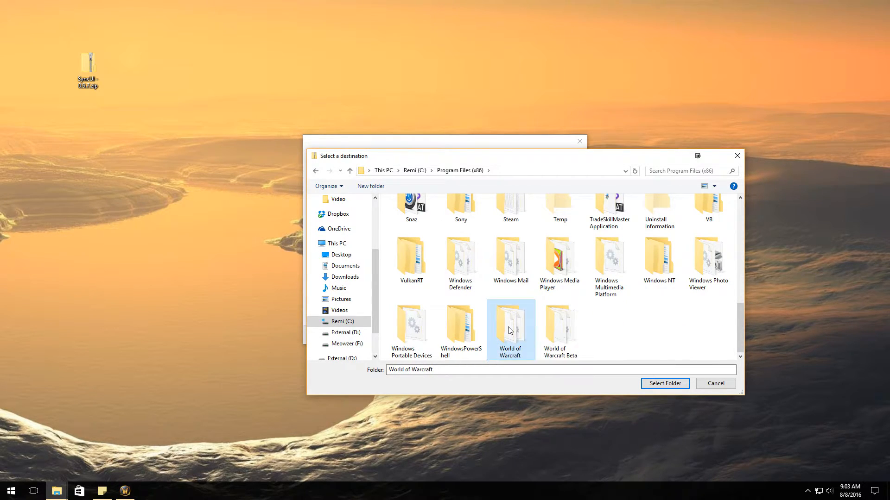
double_click(509, 327)
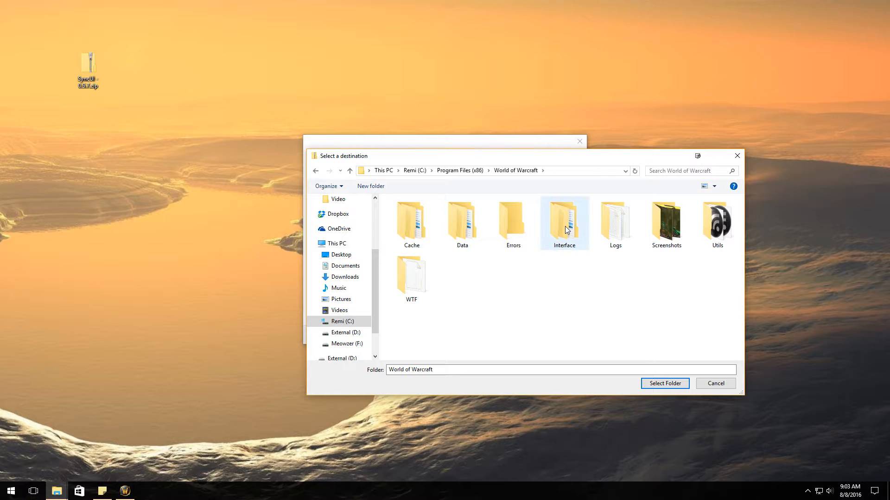
double_click(564, 221)
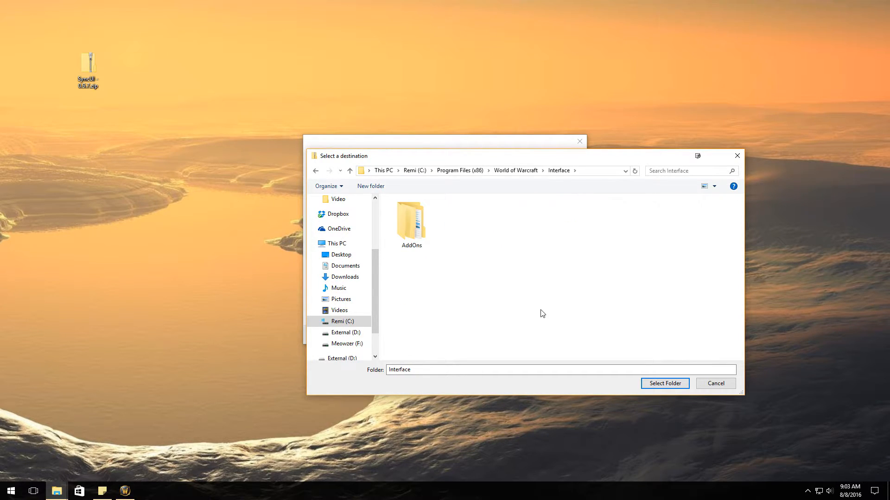
Select AddOns as the extraction destination folder
click(411, 221)
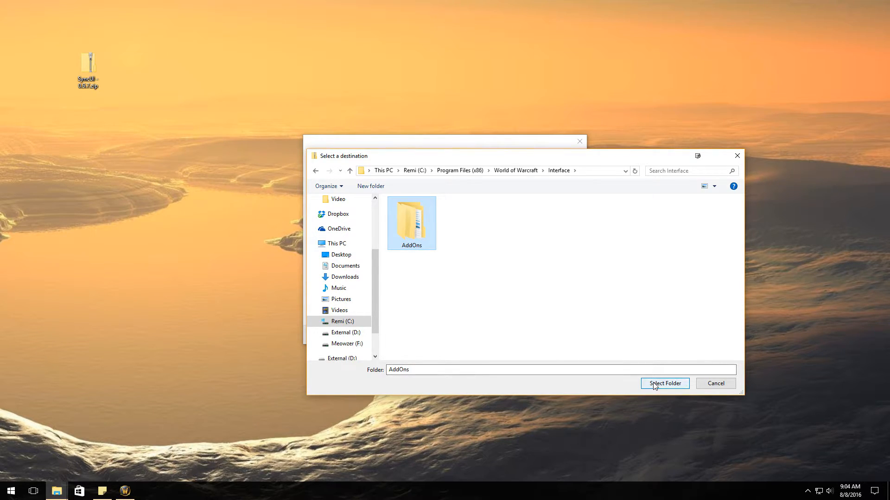
click(665, 384)
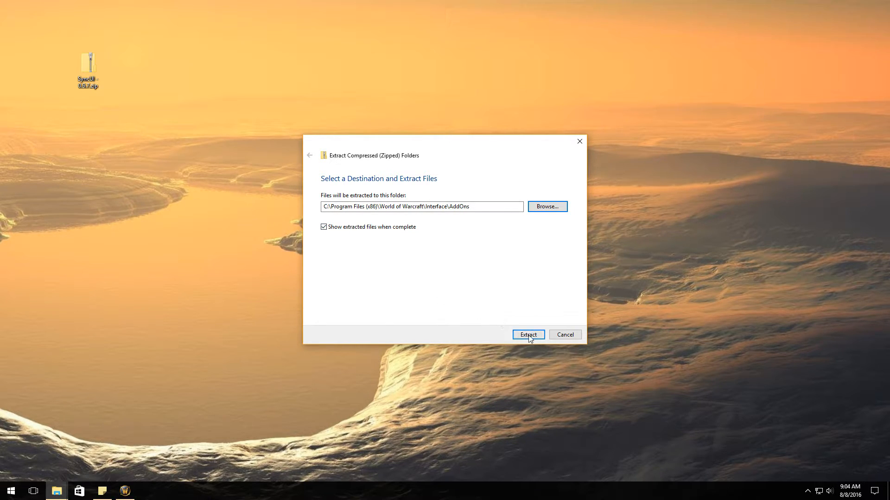
mouse_move(508, 322)
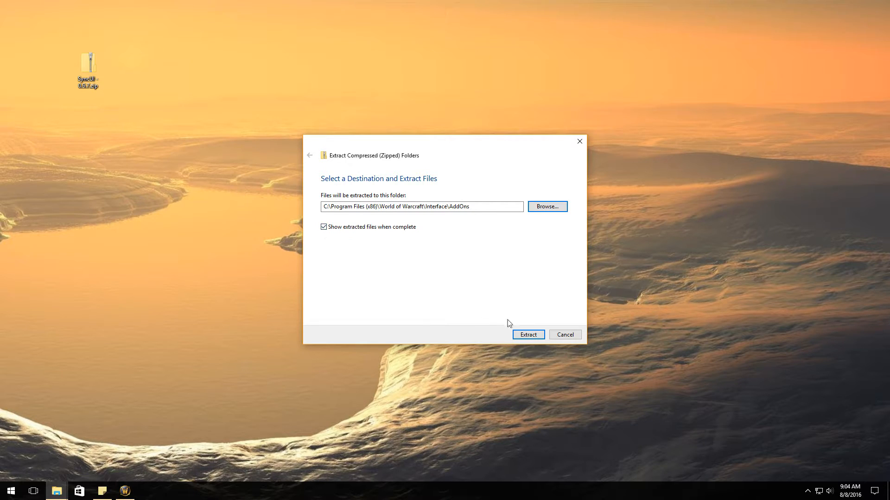
Extract the SyncUI files into the AddOns folder
click(529, 334)
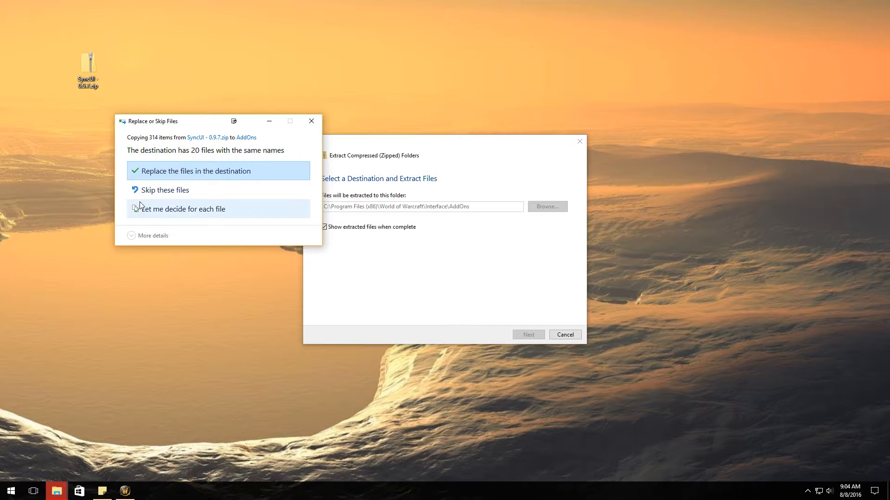
mouse_move(161, 191)
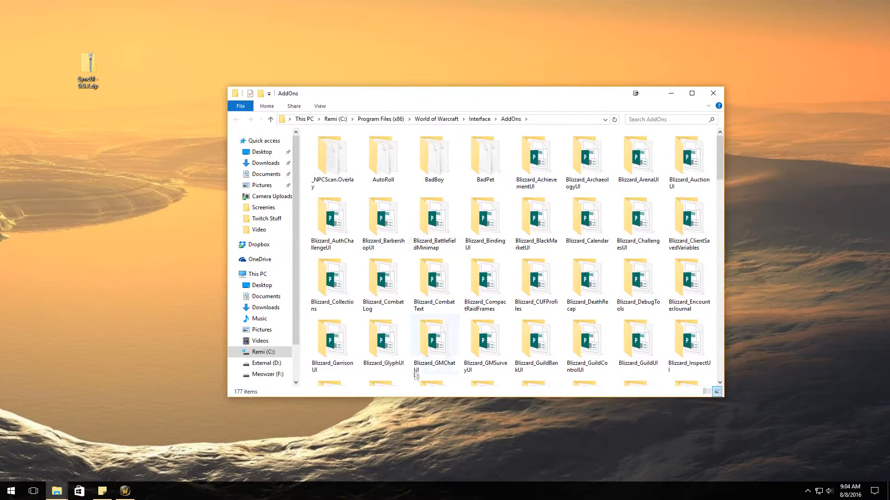
Locate and open the new SyncUI folder in AddOns, then close the Explorer window
scroll(down, 3)
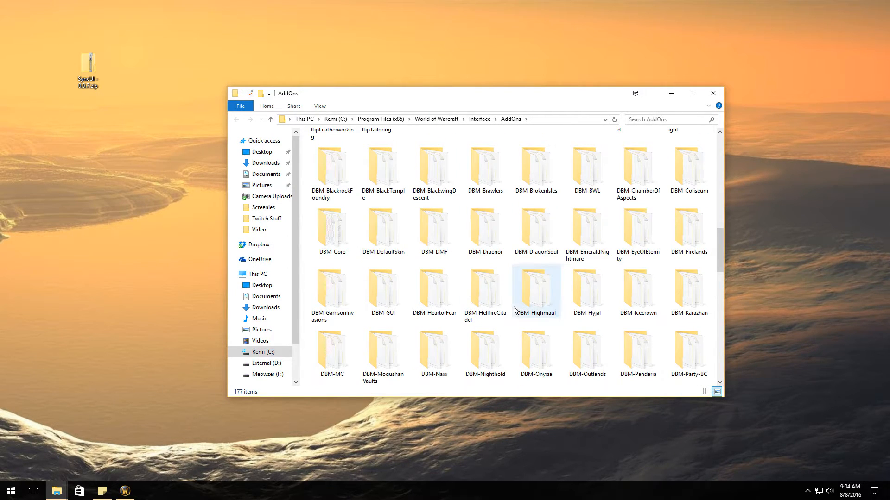
scroll(down, 3)
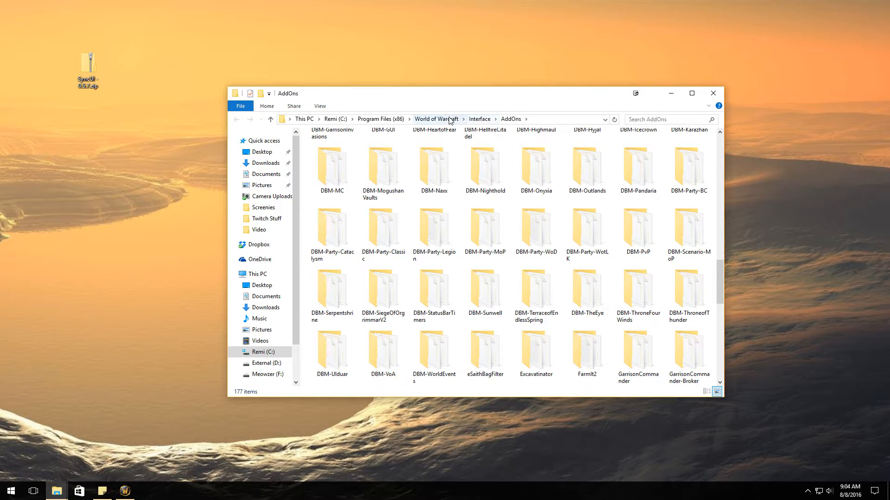
scroll(down, 3)
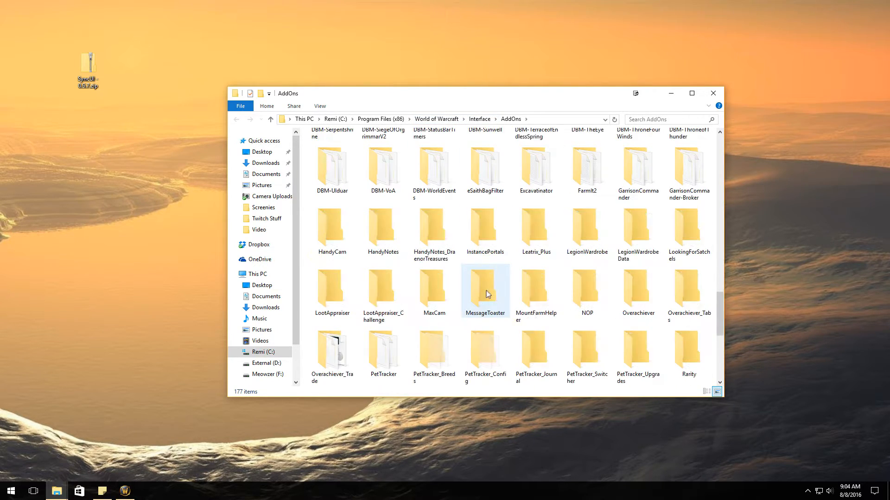
scroll(down, 3)
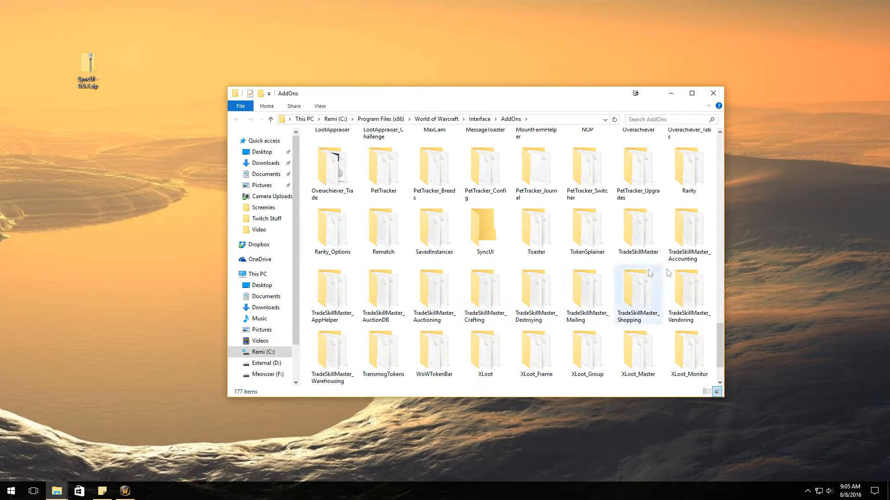
double_click(486, 229)
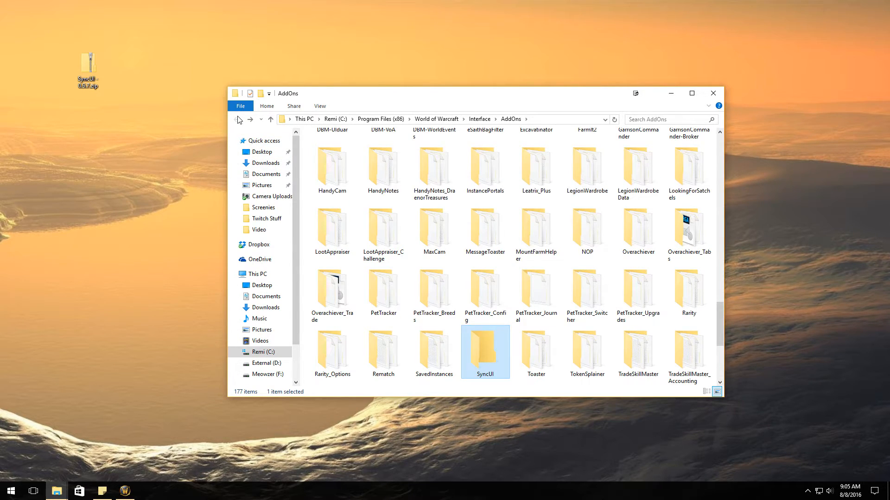
mouse_move(66, 106)
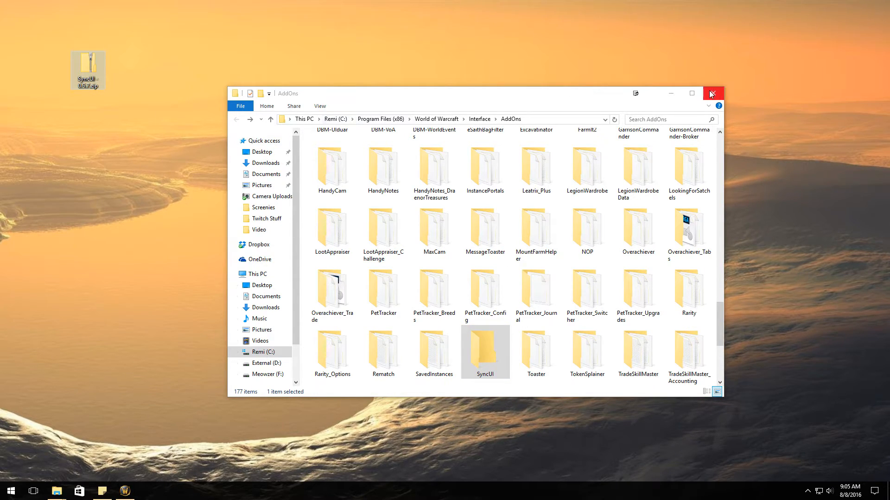
click(713, 92)
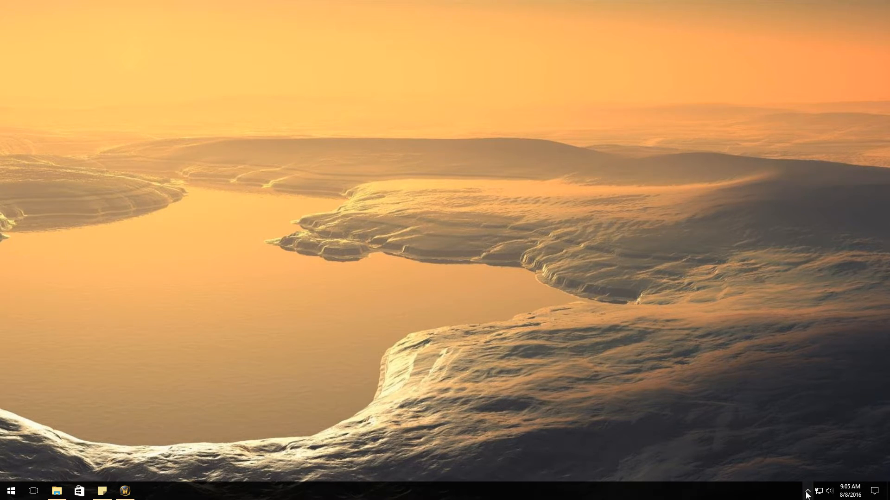
Open Minion from the hidden system tray icons
click(807, 495)
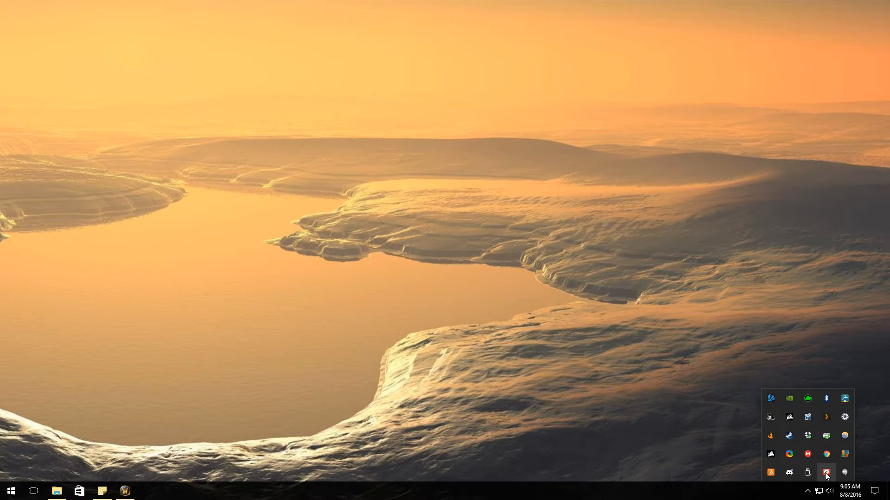
click(825, 473)
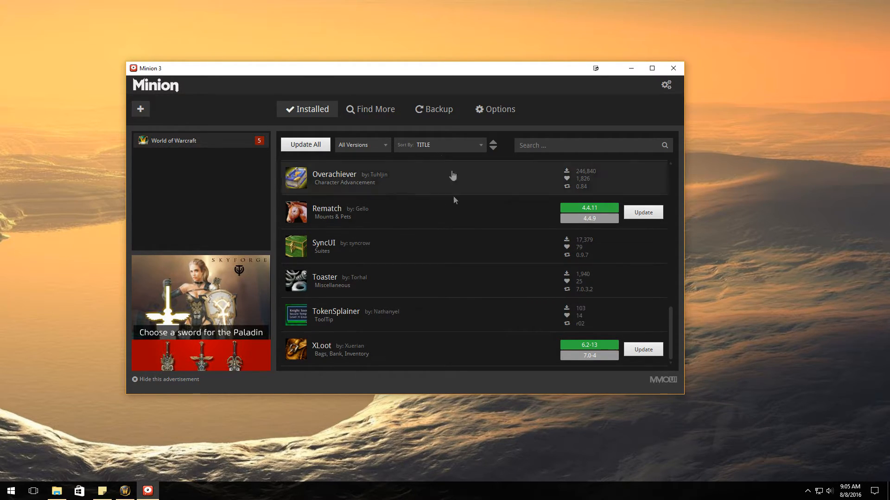
mouse_move(463, 296)
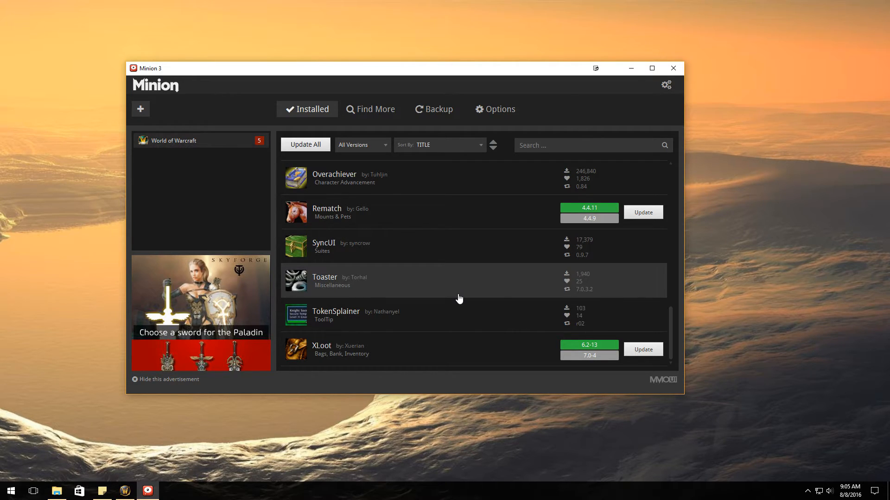
mouse_move(457, 302)
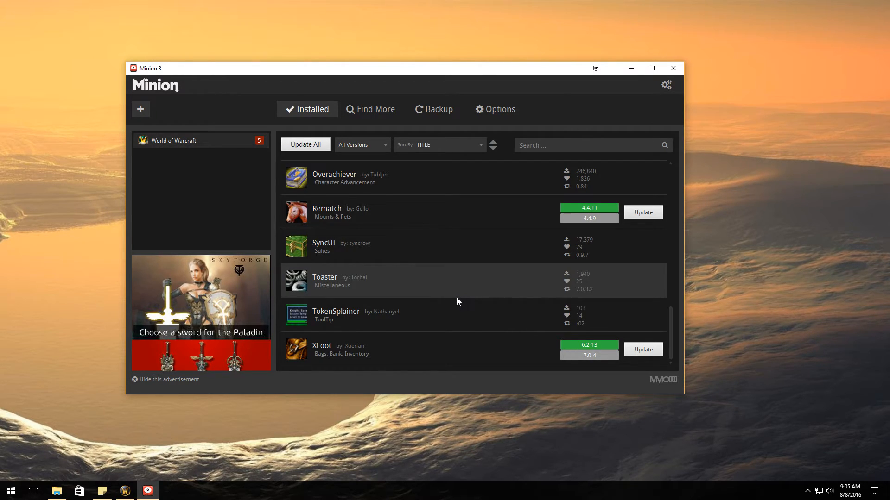
mouse_move(404, 287)
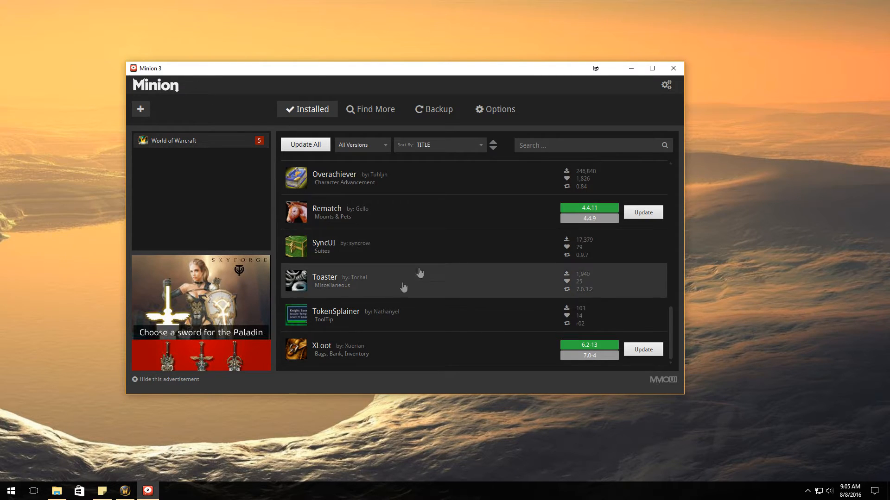
mouse_move(398, 268)
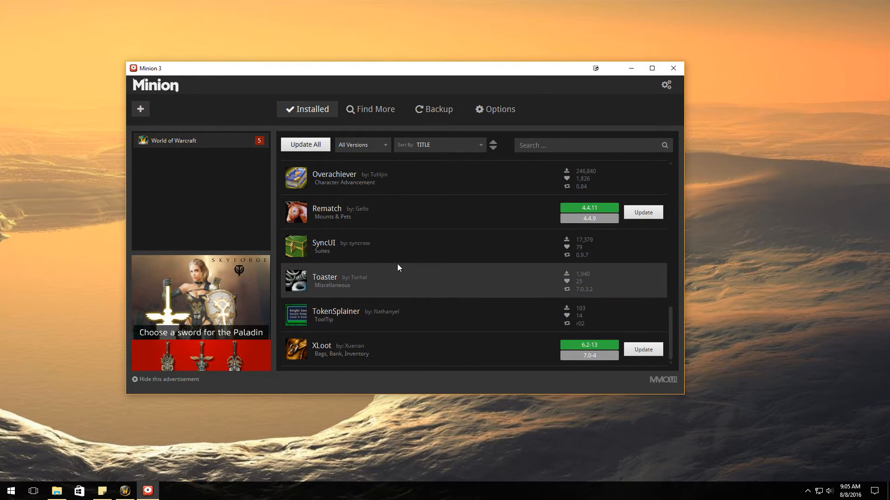
mouse_move(232, 167)
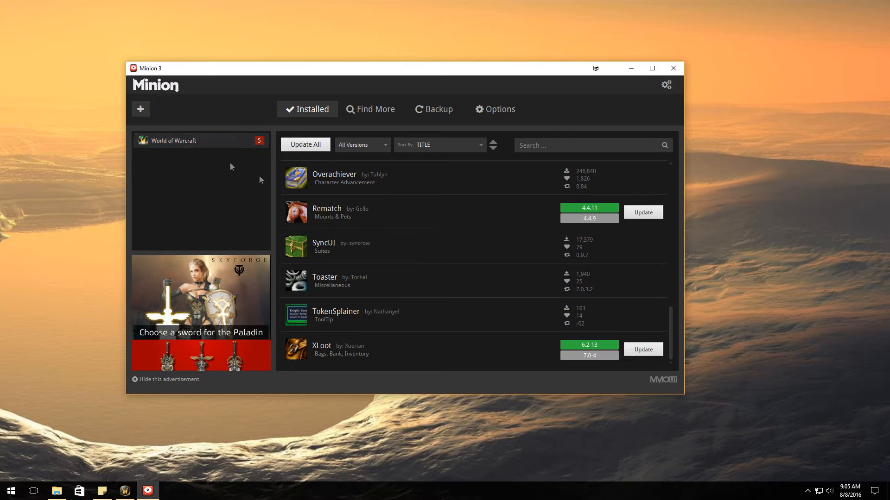
Scroll through Minion's Installed list to review Rematch, XLoot and SyncUI 0.9.7
scroll(down, 3)
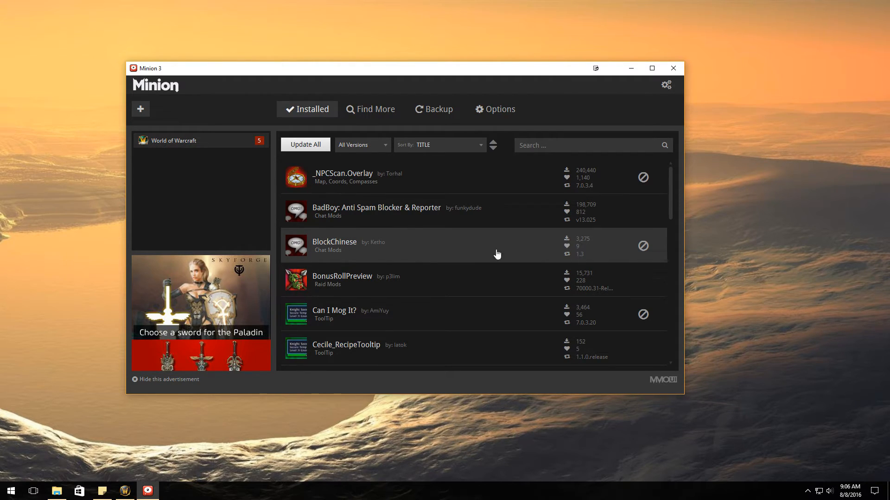
scroll(down, 3)
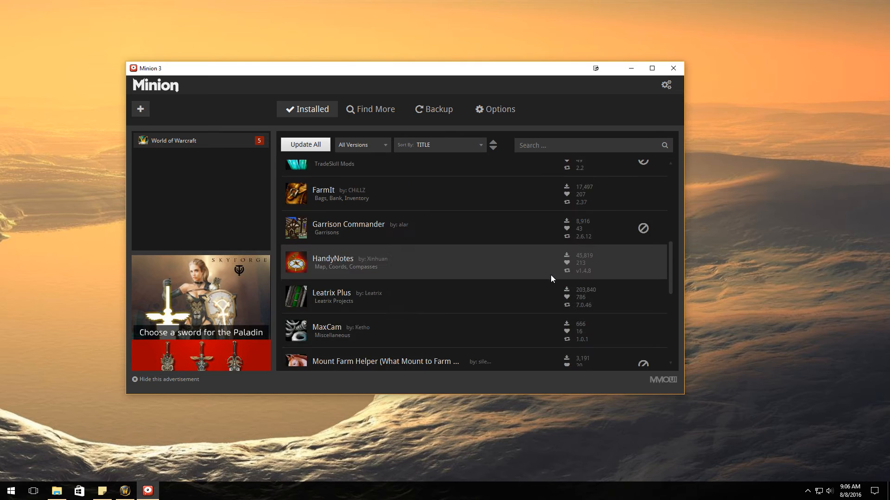
scroll(down, 3)
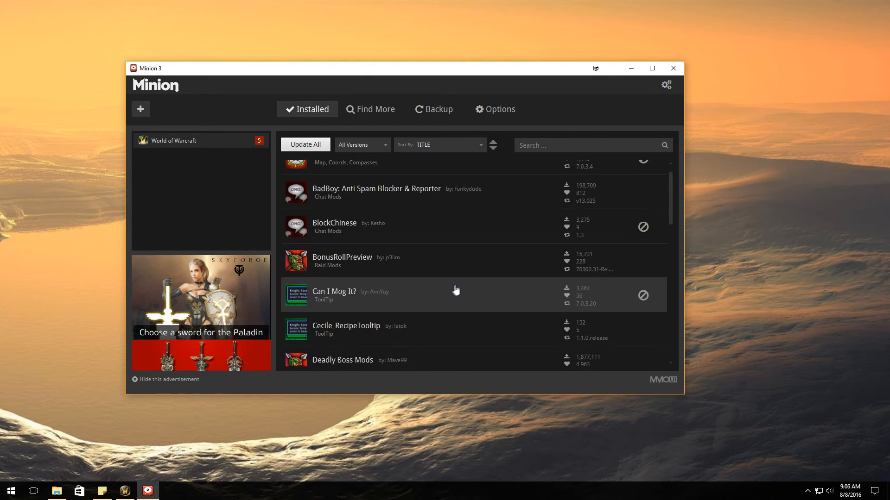
scroll(down, 3)
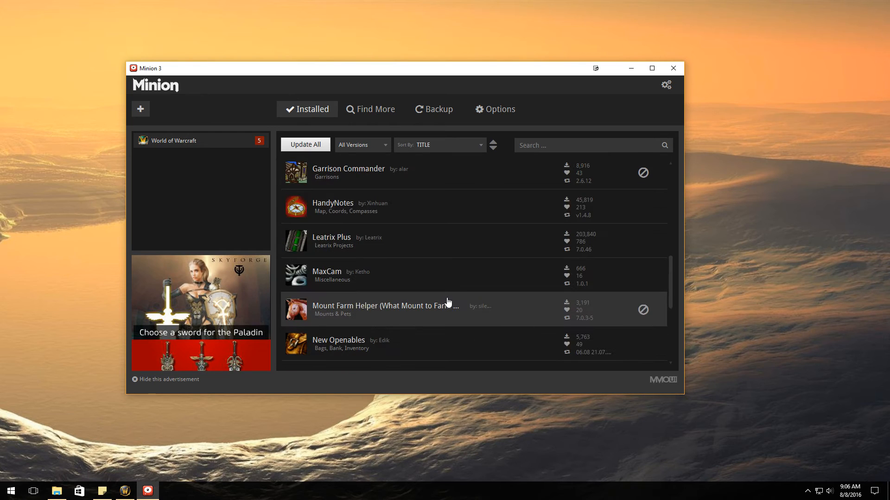
scroll(down, 3)
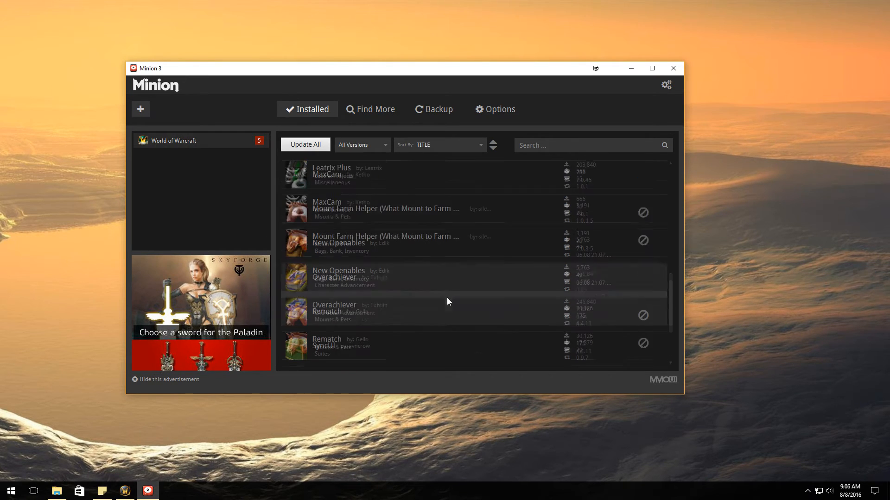
scroll(down, 3)
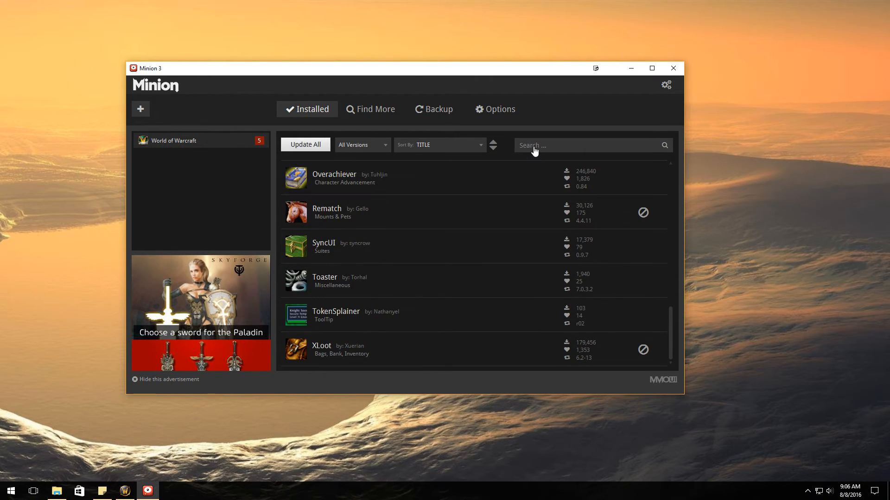
mouse_move(353, 99)
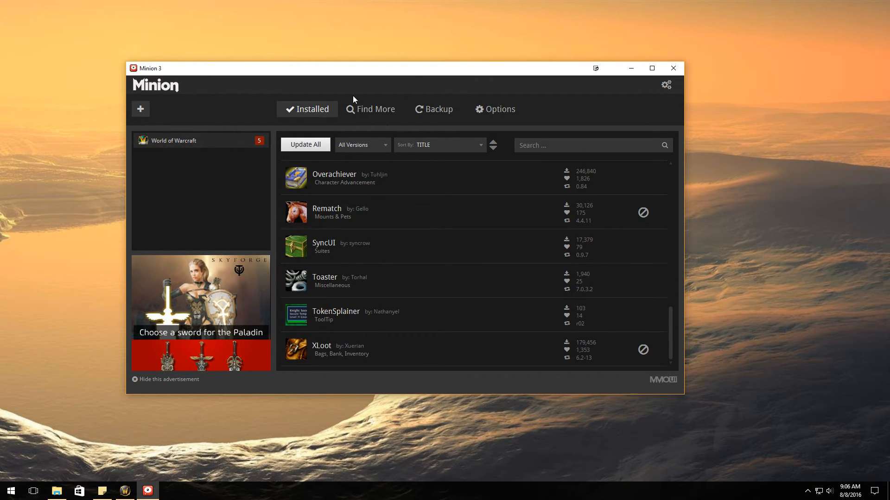
Search 'syn' in Find More and view SyncUI's details showing it installed
click(374, 110)
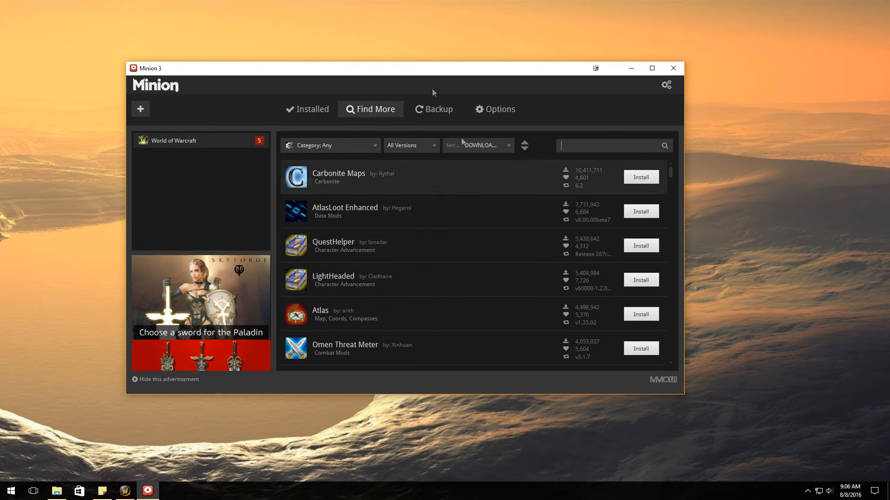
mouse_move(200, 243)
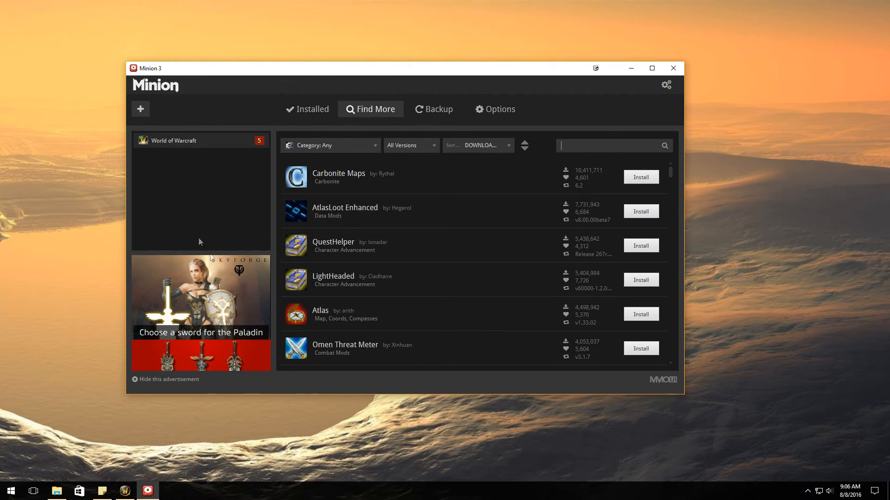
mouse_move(441, 280)
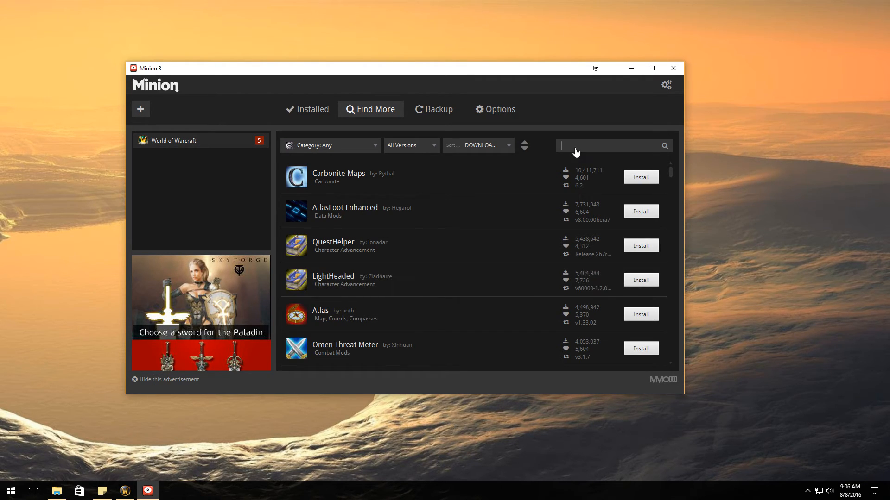
text(syncui)
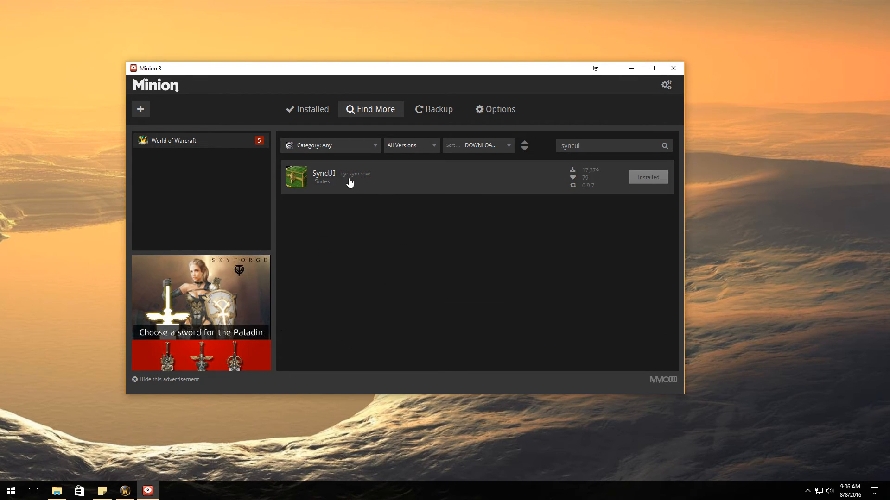
click(341, 177)
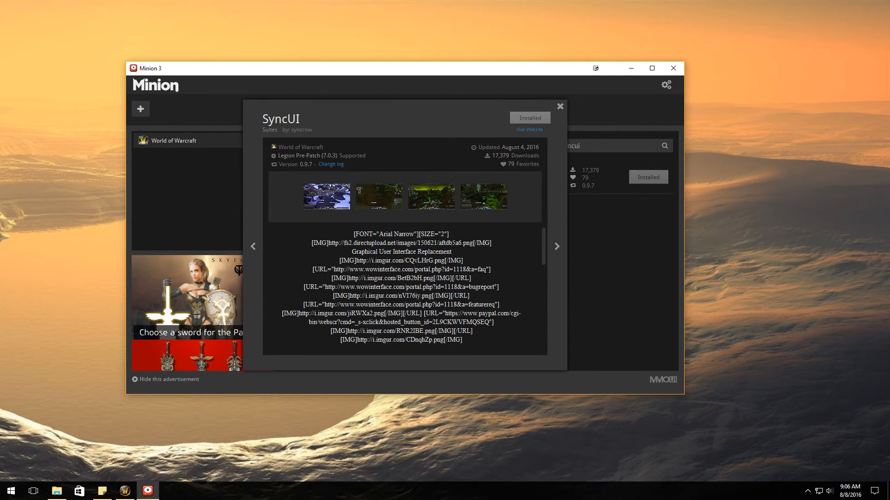
click(559, 106)
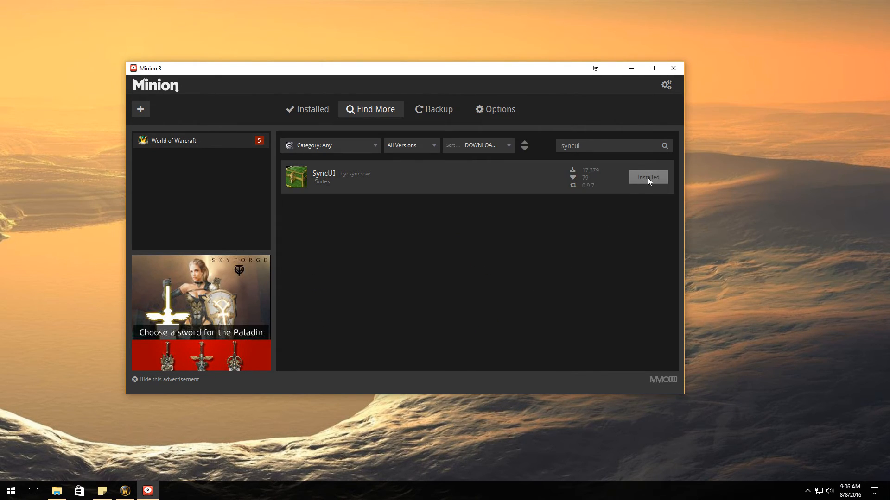
mouse_move(645, 182)
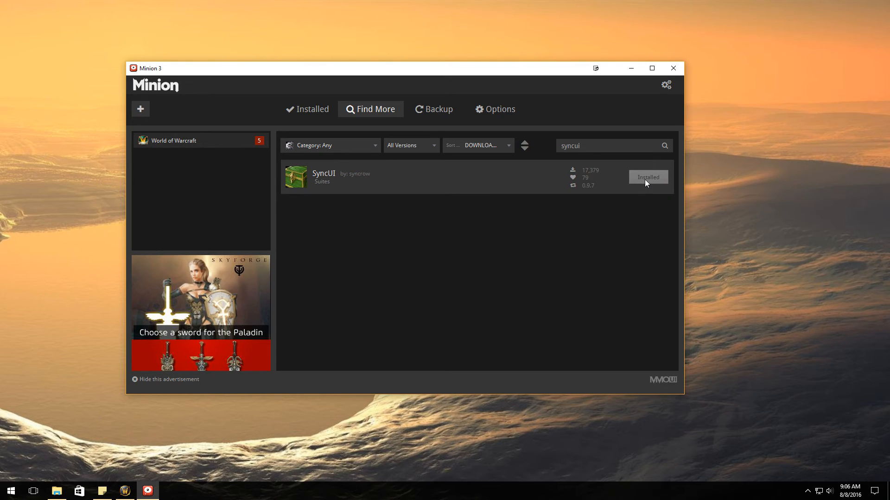
Return to the Installed list and switch to the running World of Warcraft game
click(307, 109)
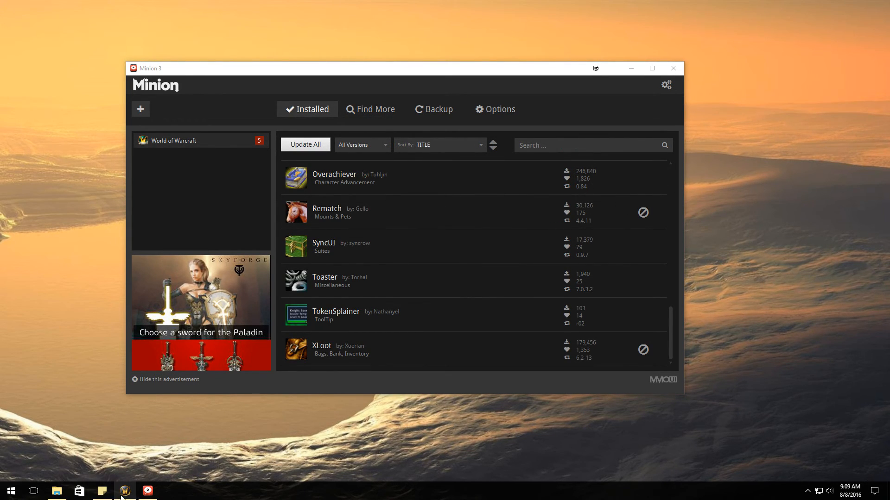
click(124, 492)
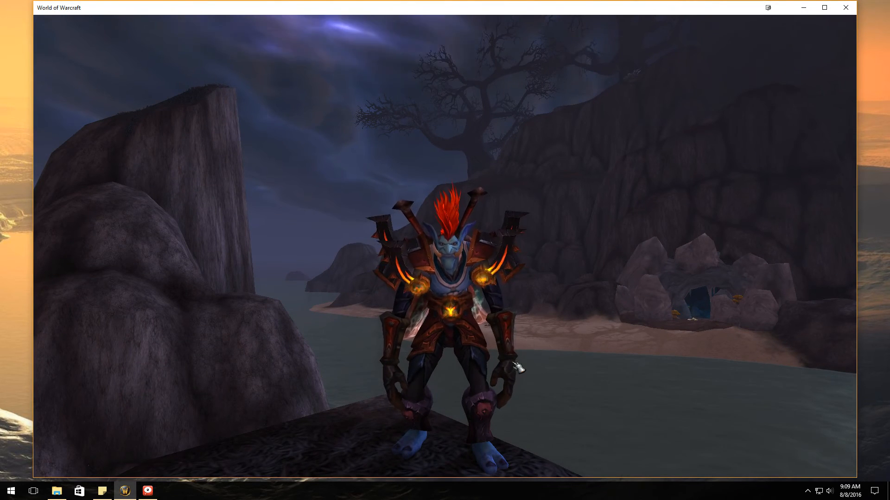